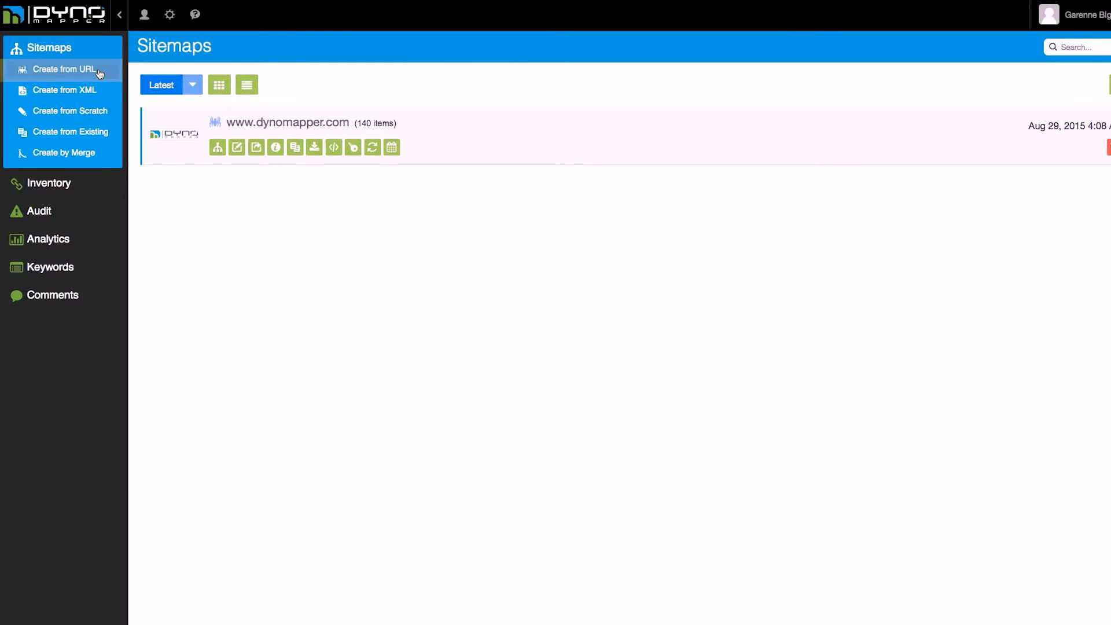
- Dismiss the create-from-URL form and show the Inventory summary for dynomapper.com
click(67, 69)
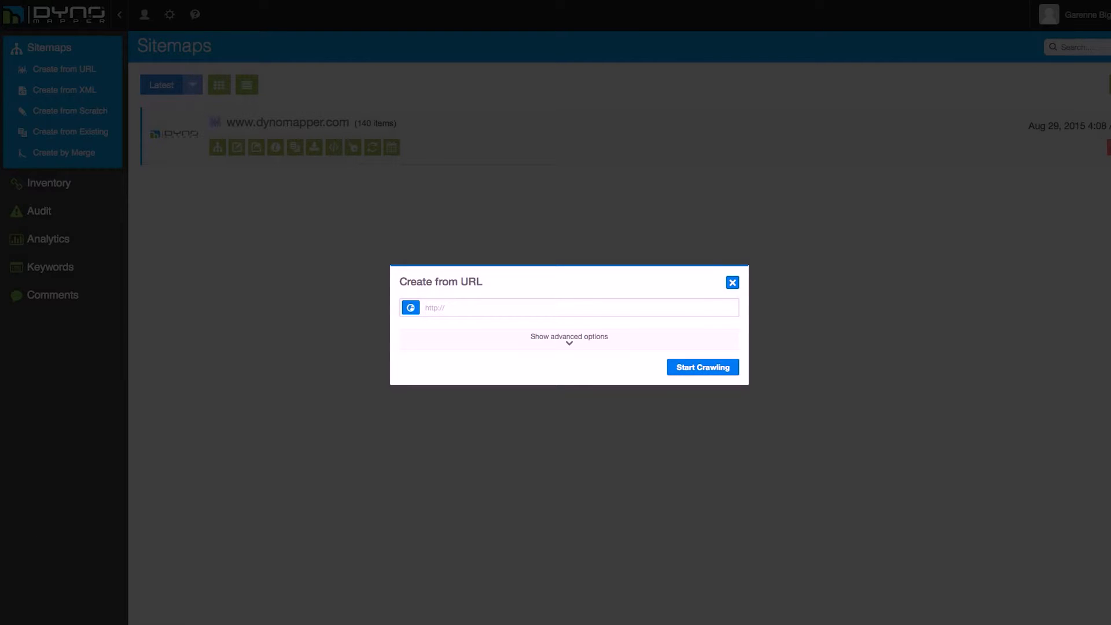
click(731, 281)
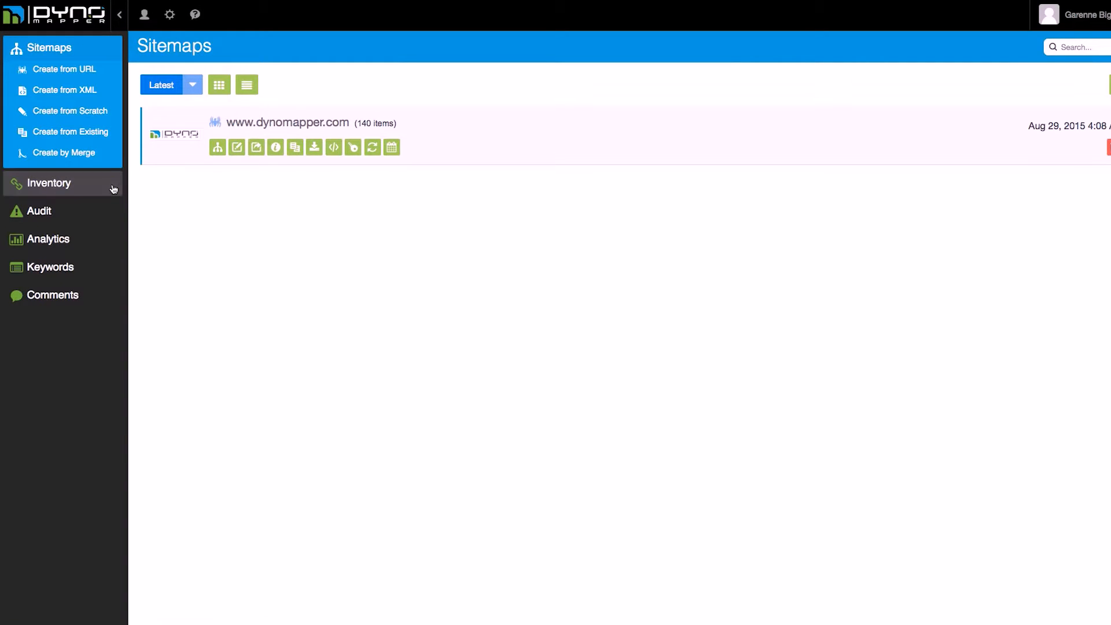
click(49, 183)
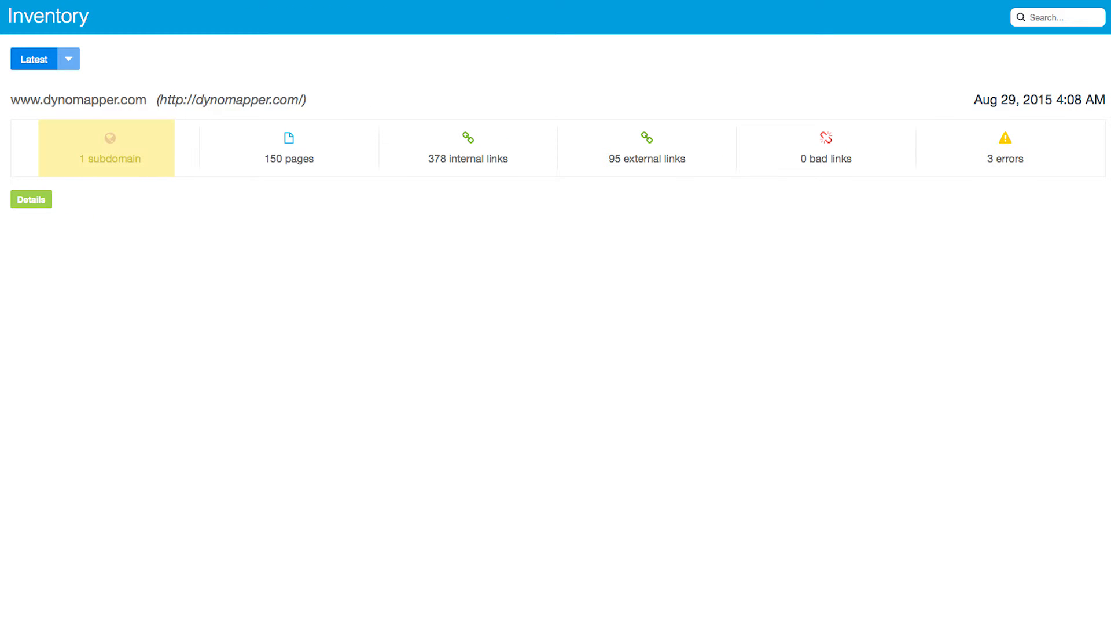
click(466, 148)
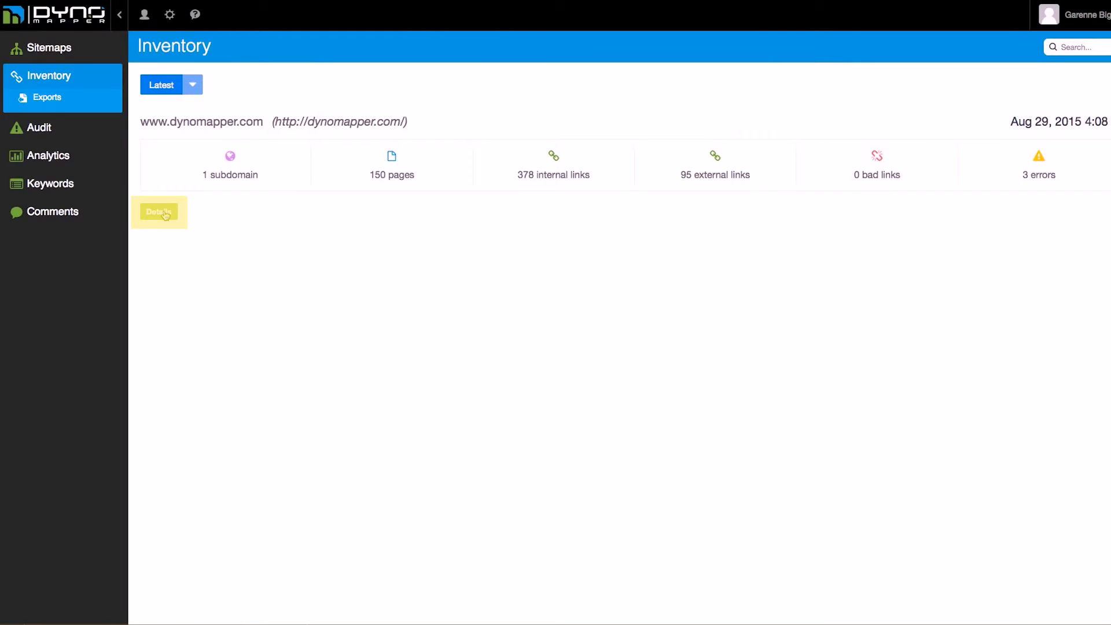
- Show the detailed inventory table with its link search and saved-views list
click(158, 211)
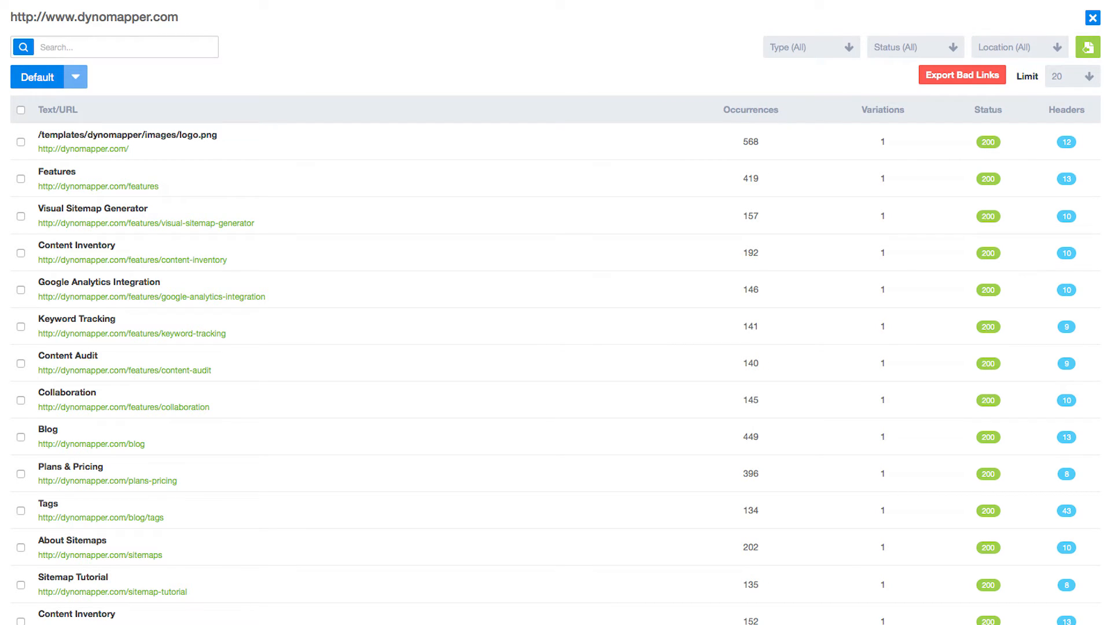
click(113, 46)
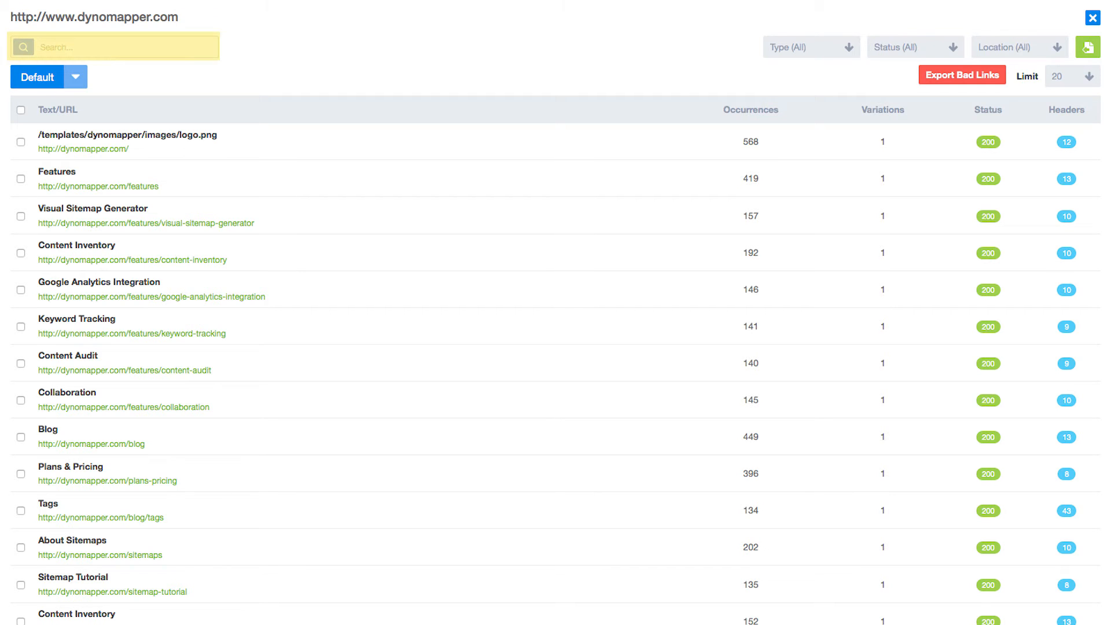
click(113, 47)
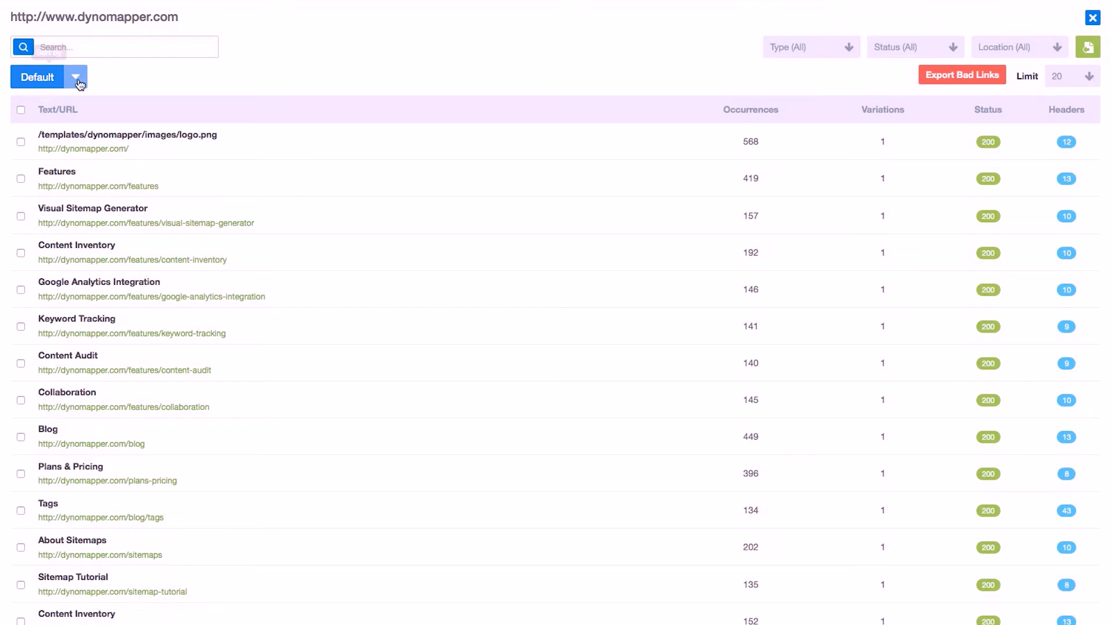
click(75, 77)
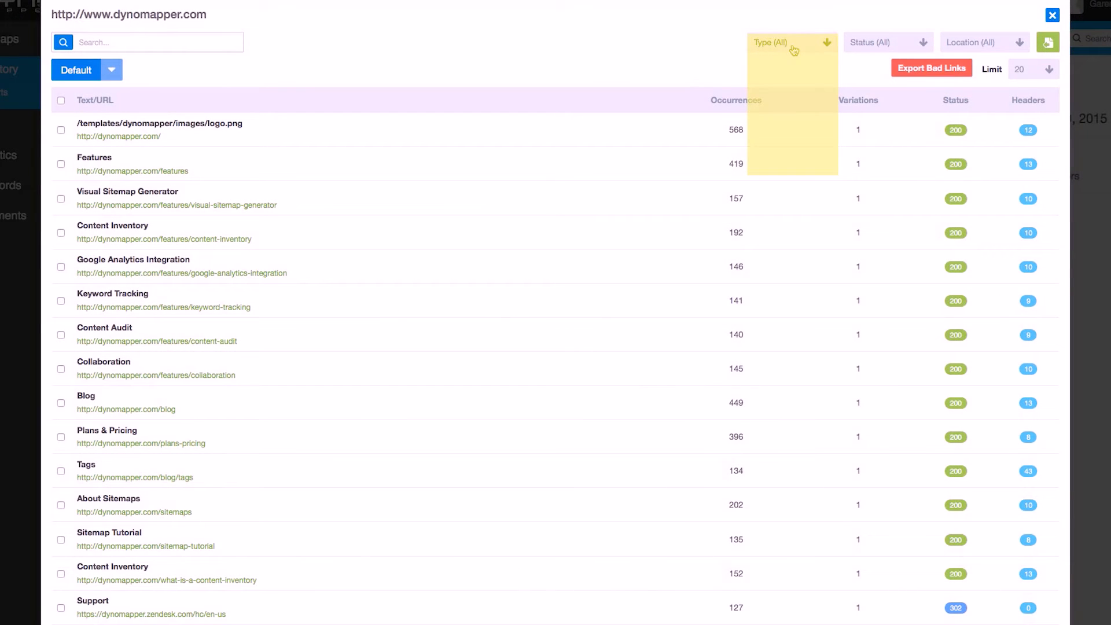
click(788, 42)
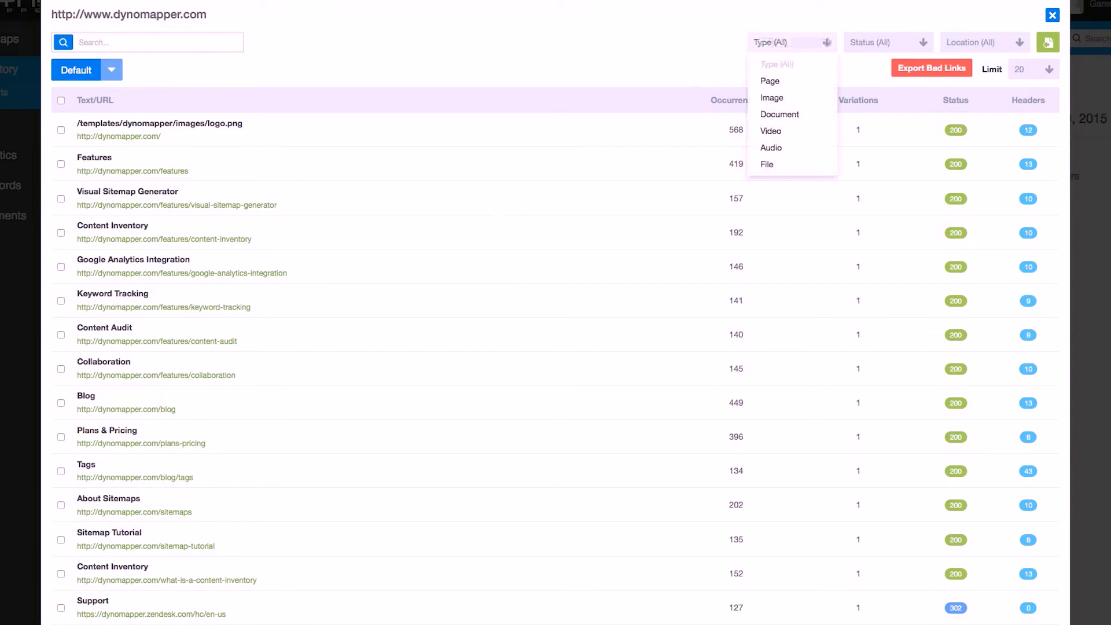
click(885, 42)
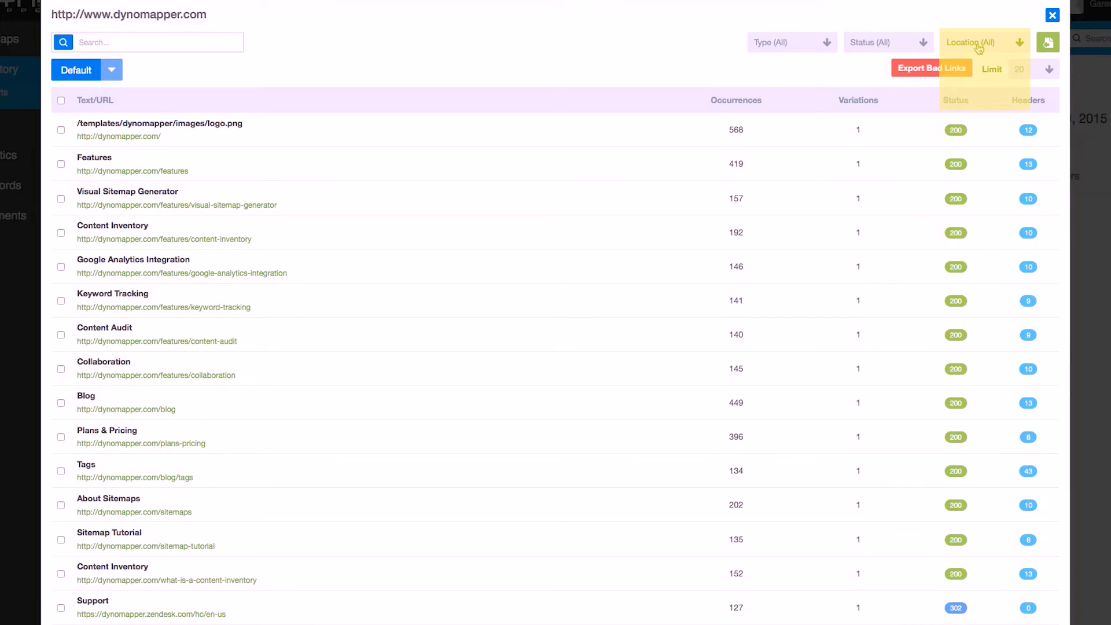
click(982, 43)
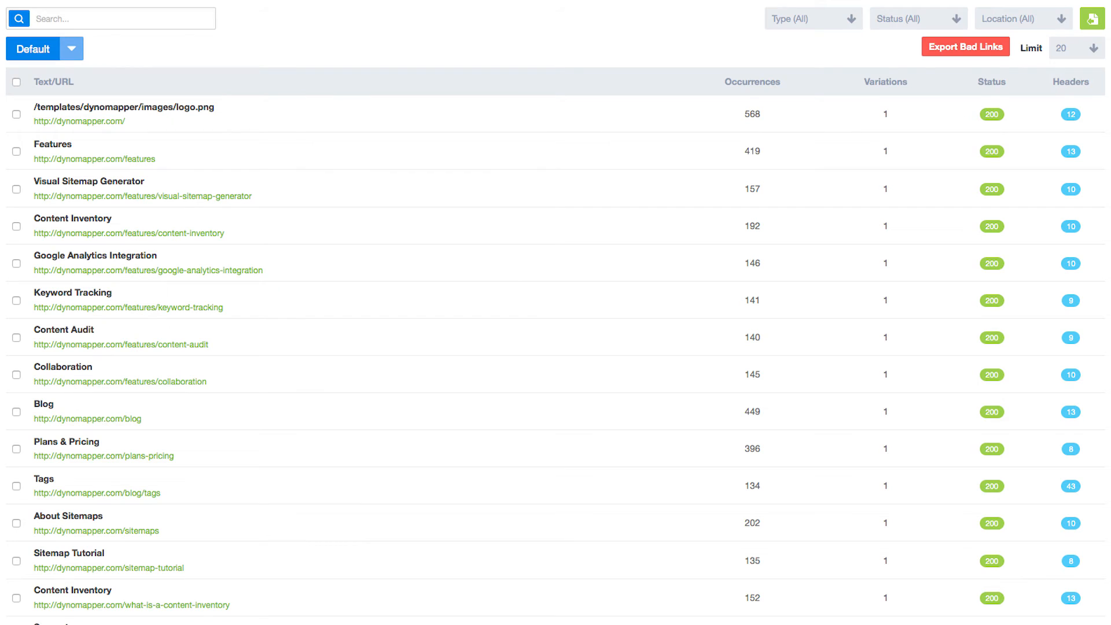
click(752, 81)
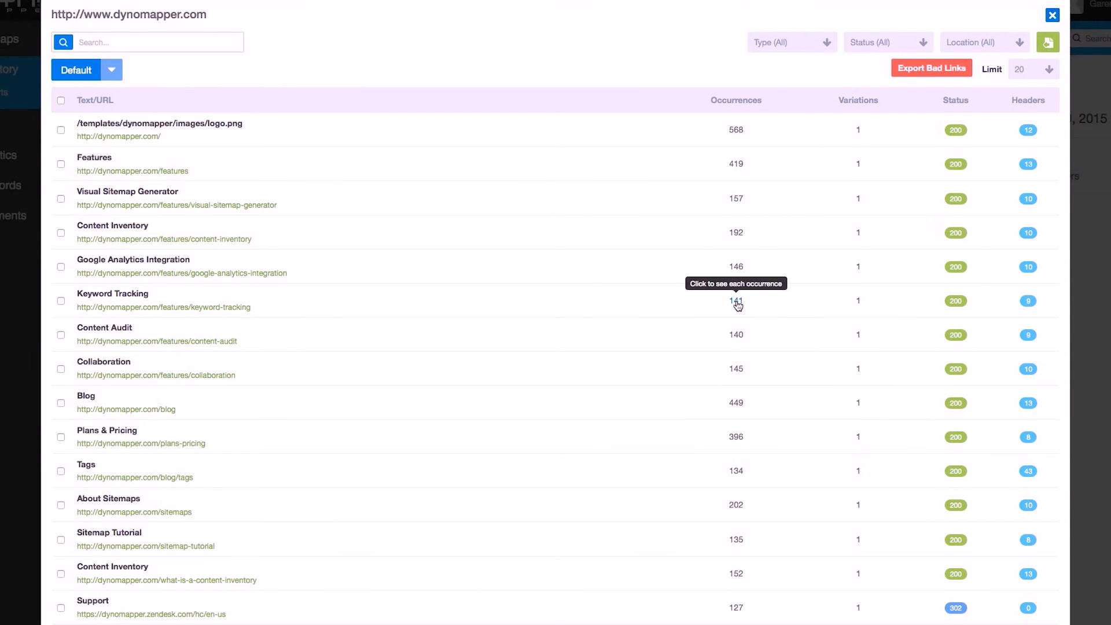
click(736, 300)
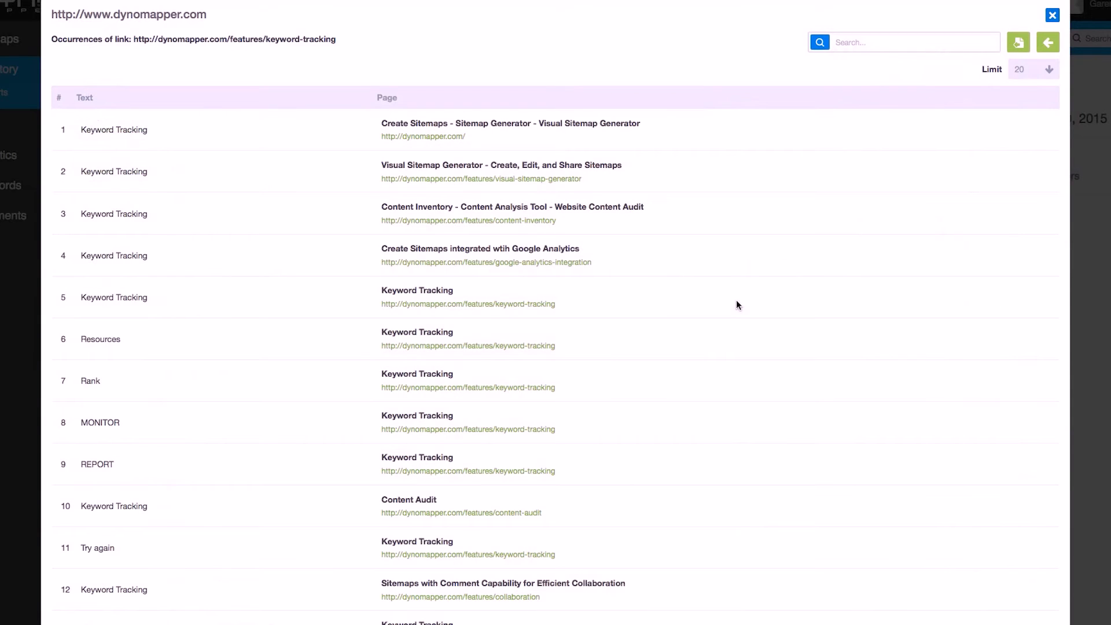
scroll(down, 3)
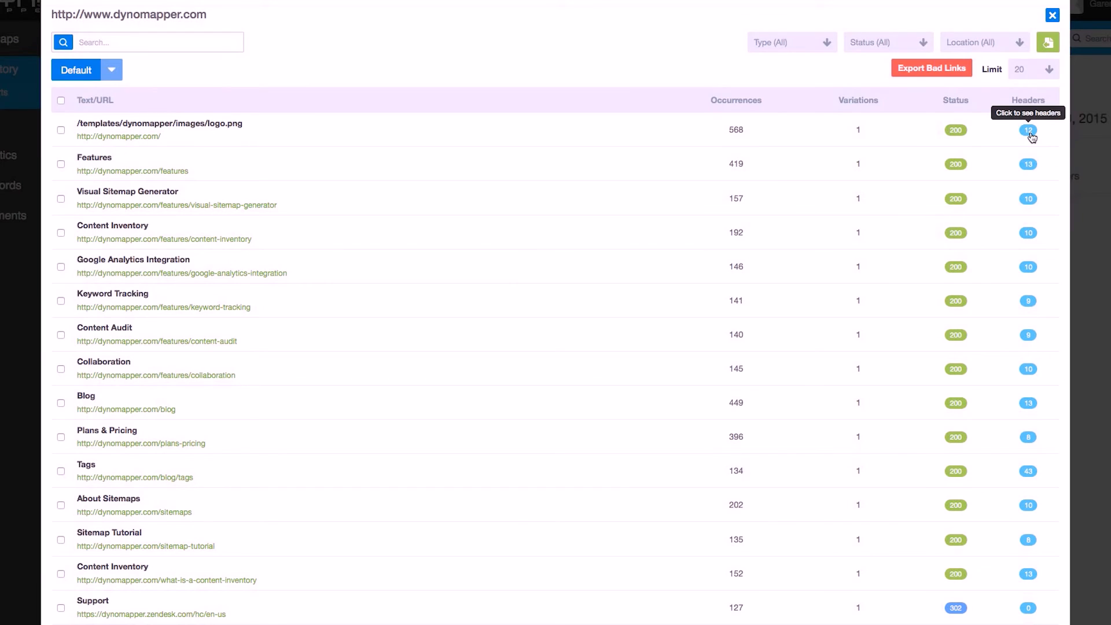
click(1027, 130)
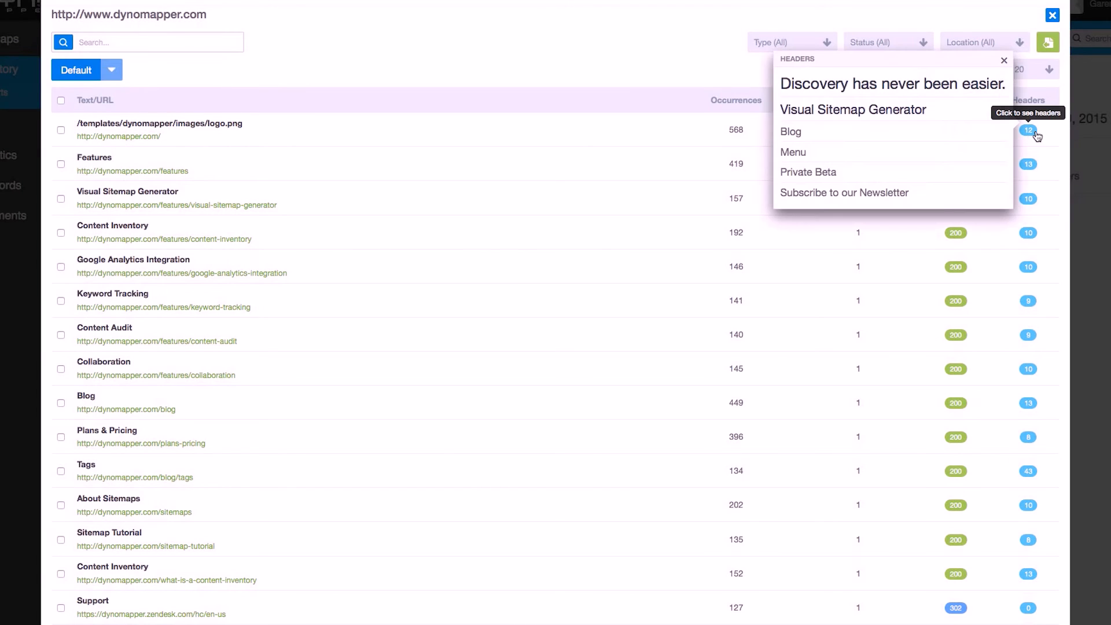
mouse_move(1058, 149)
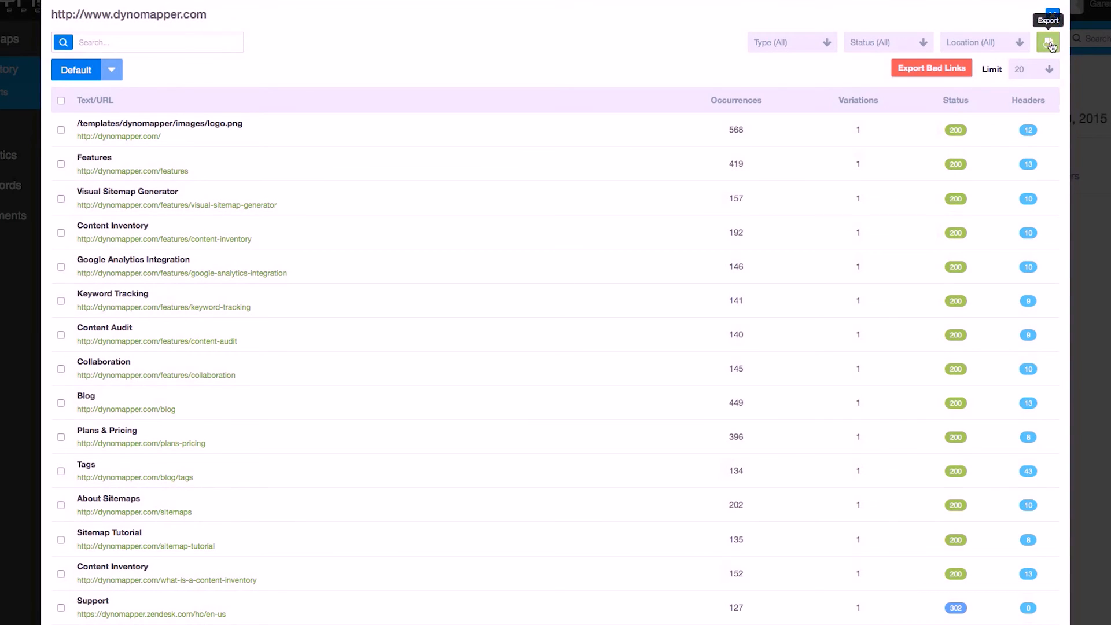
- Export the inventory details as a CSV named 'Name', keeping the default toggles
click(1048, 42)
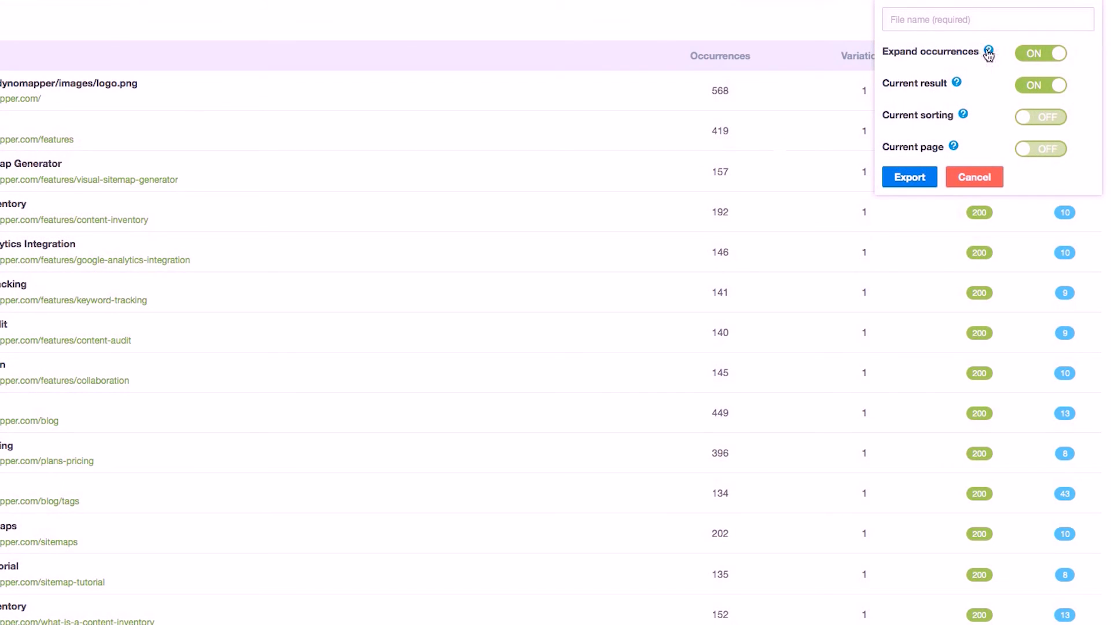
mouse_move(987, 52)
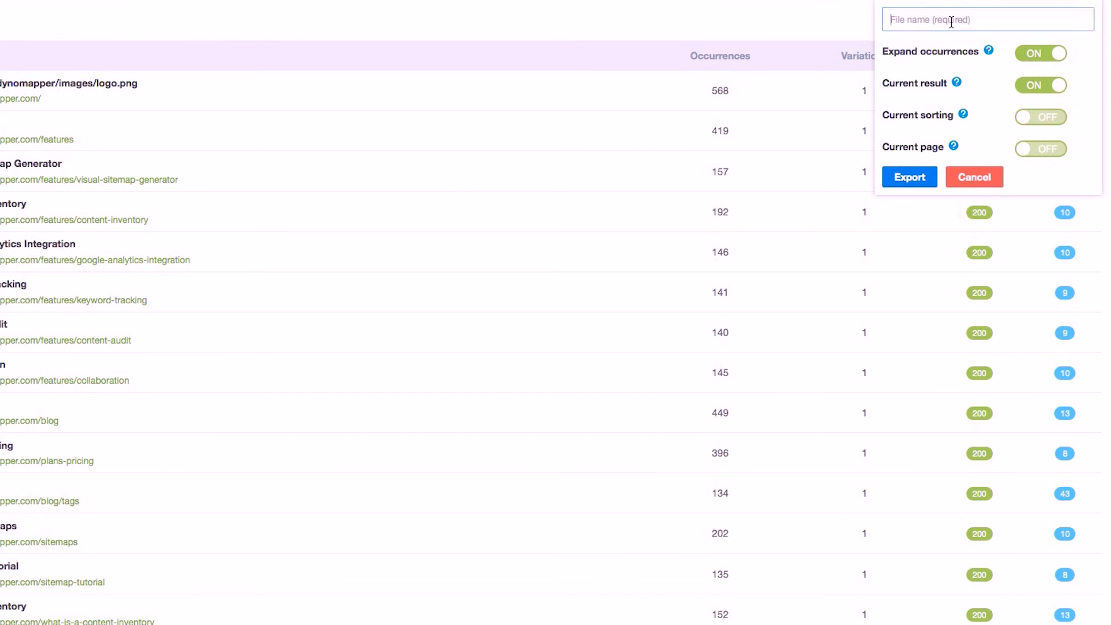
text(Name)
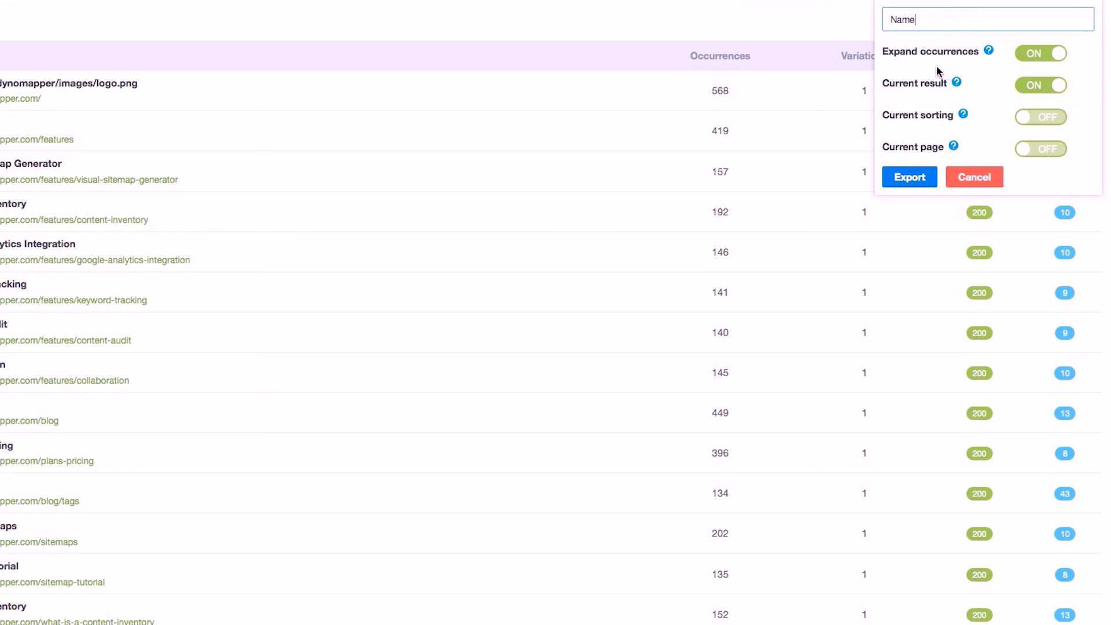
click(910, 175)
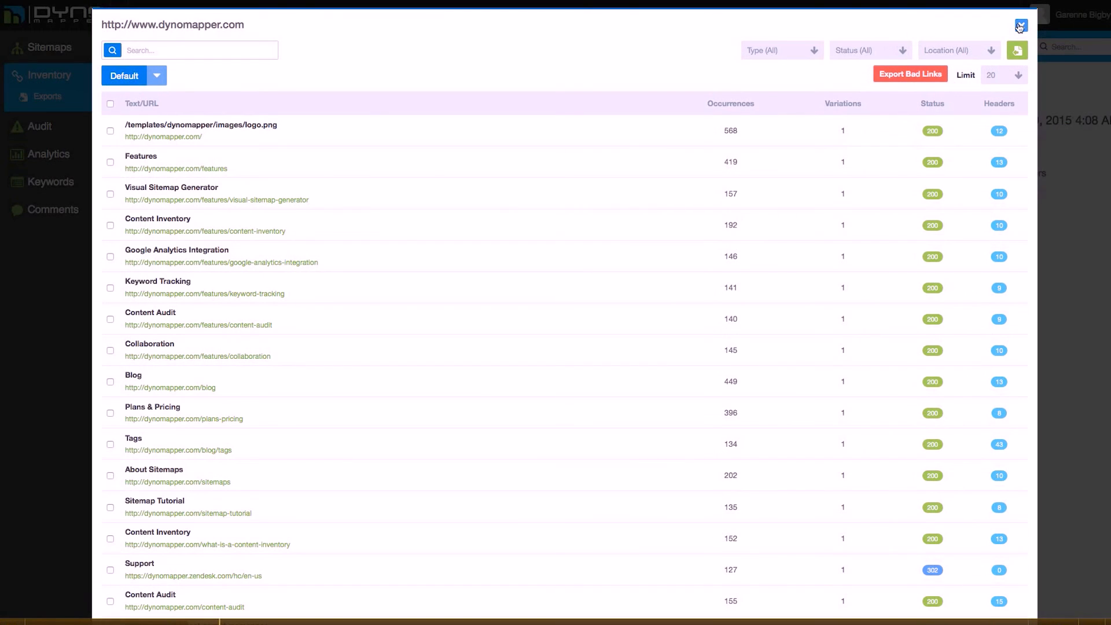
- Show the Exports list and download the finished 'Name' export (1.73 MB)
click(1018, 25)
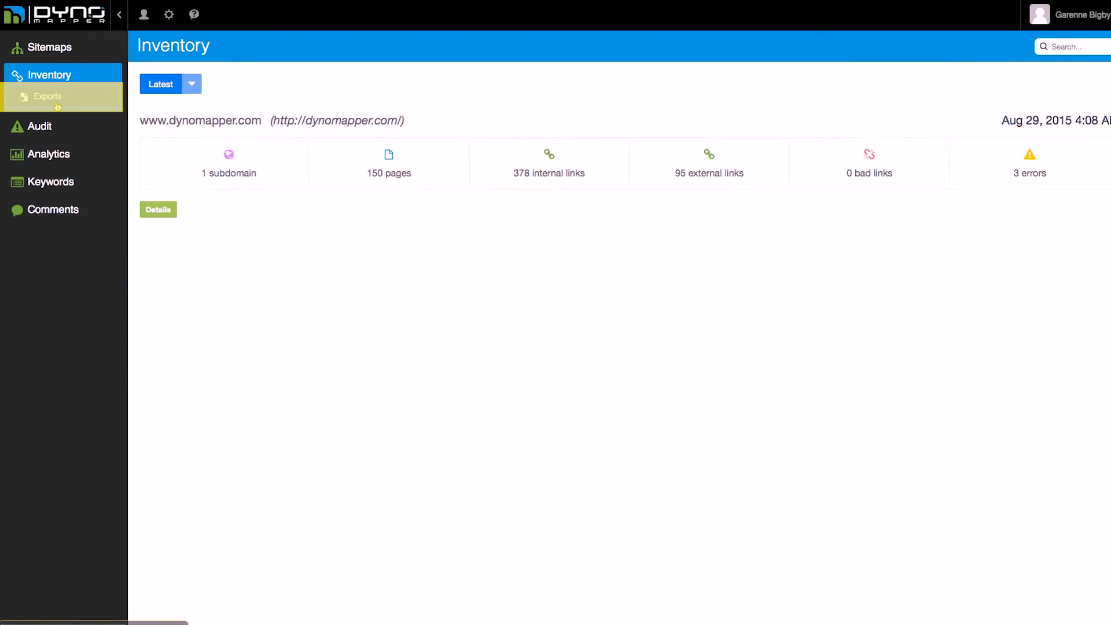
click(47, 96)
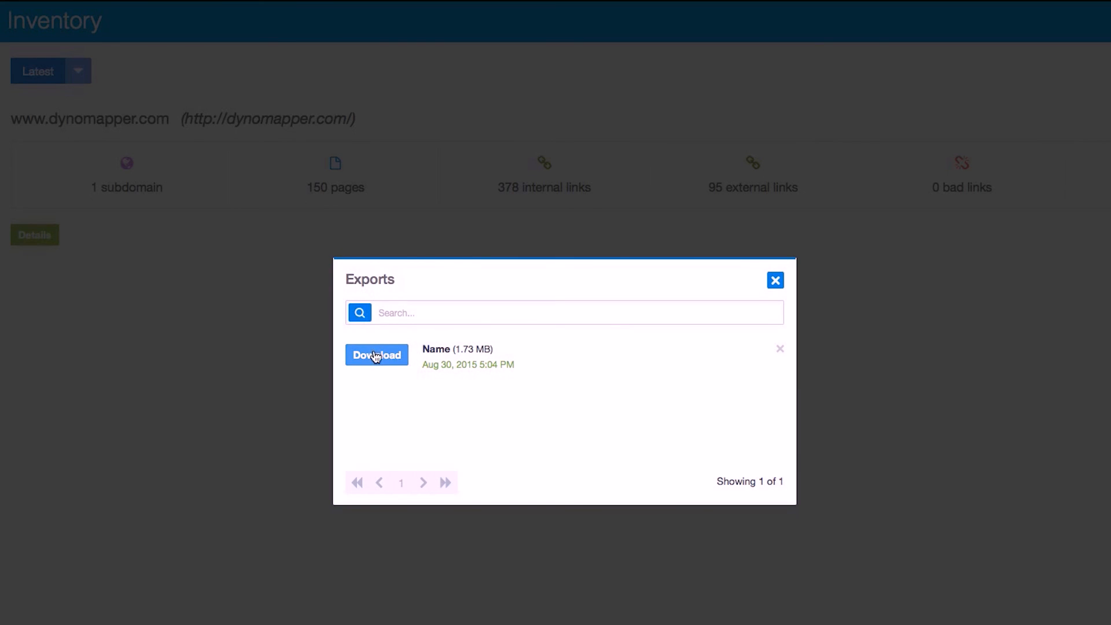
click(567, 312)
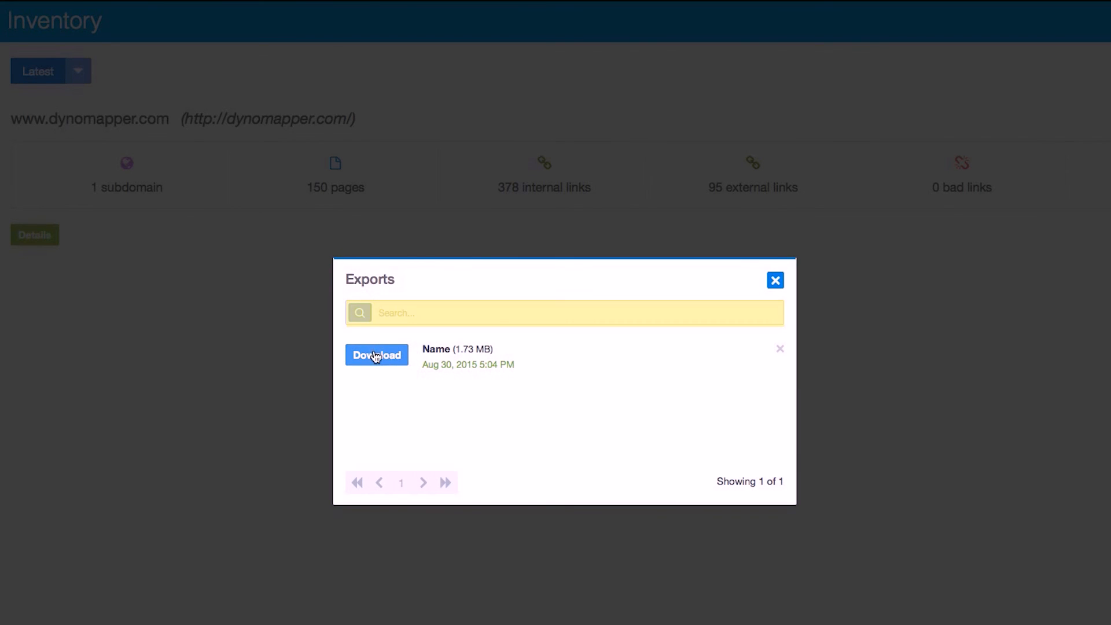